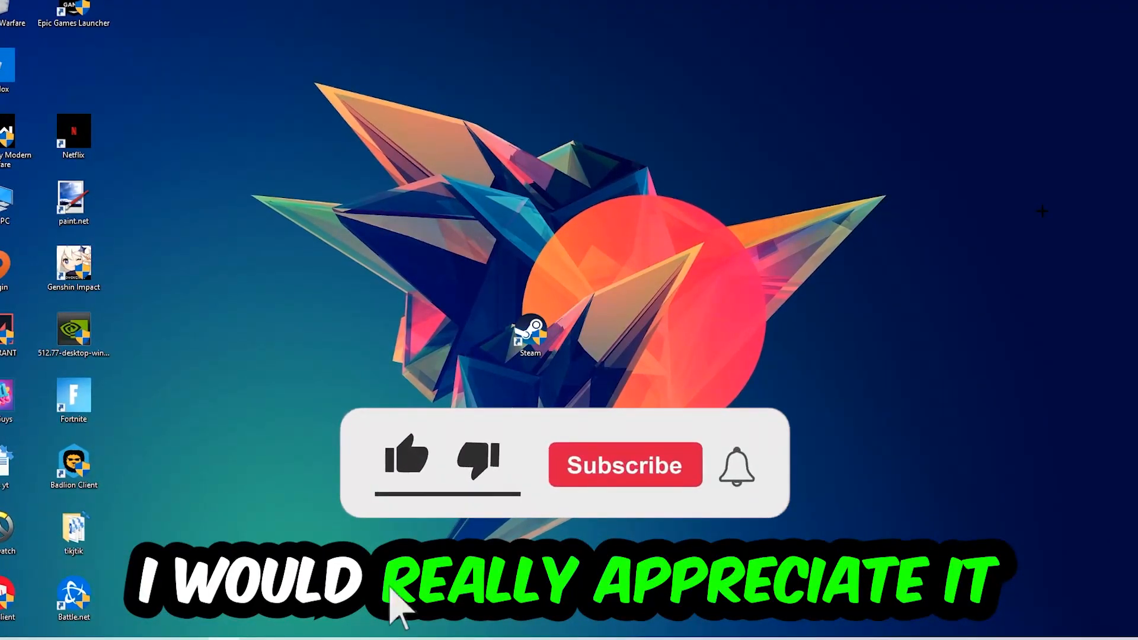
# Launch Task Manager from the taskbar's context menu to list running processes
pyautogui.click(407, 461)
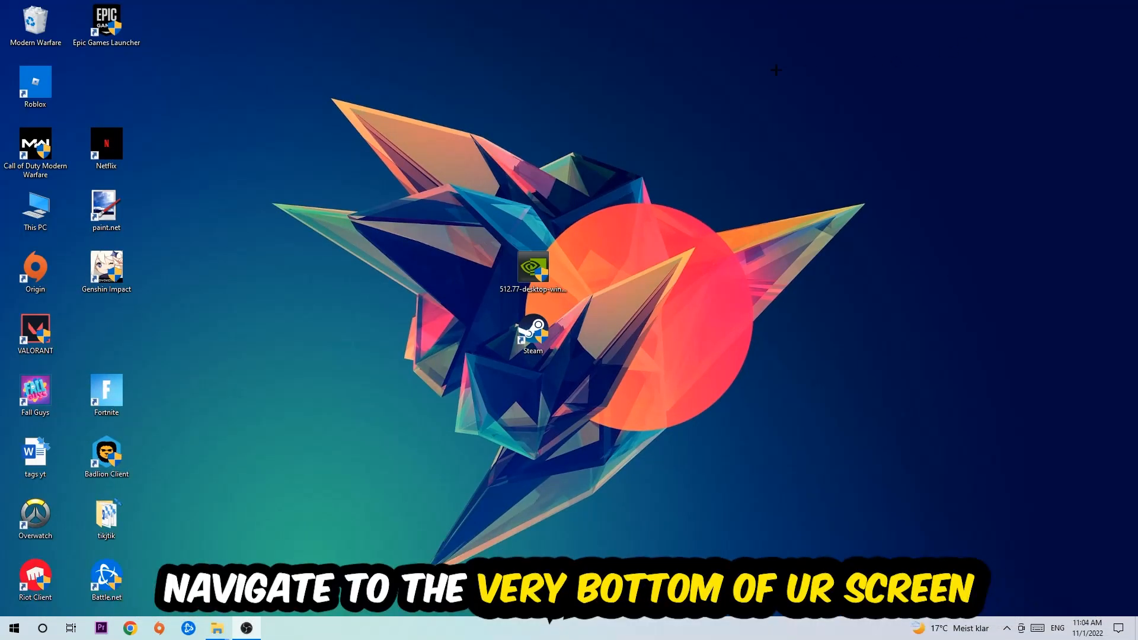
pyautogui.moveTo(543, 158)
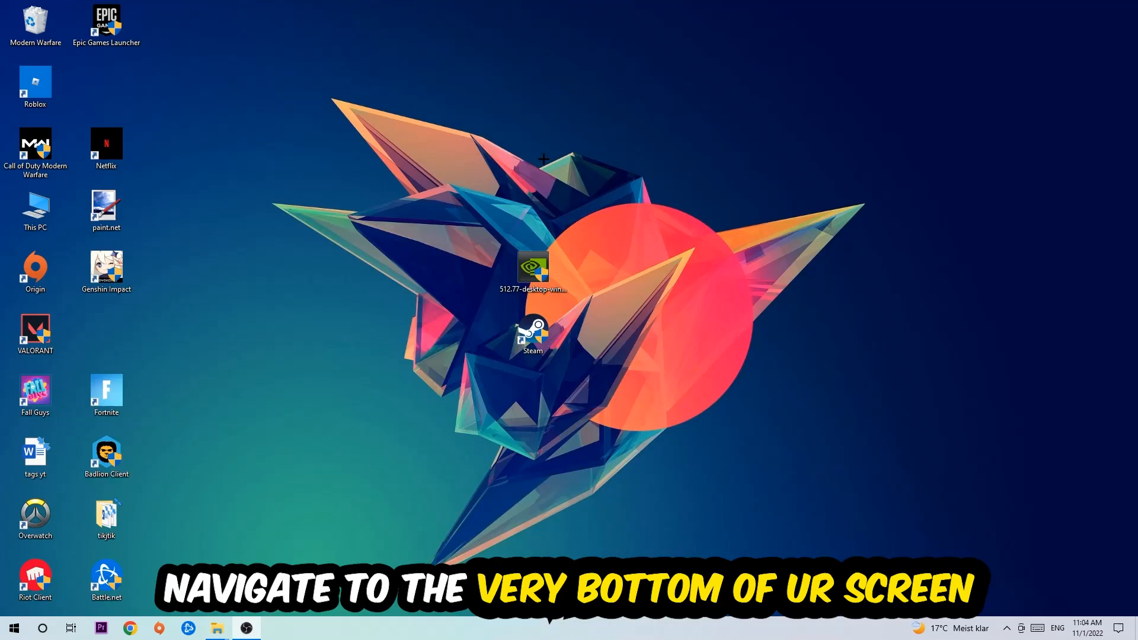
pyautogui.rightClick(508, 627)
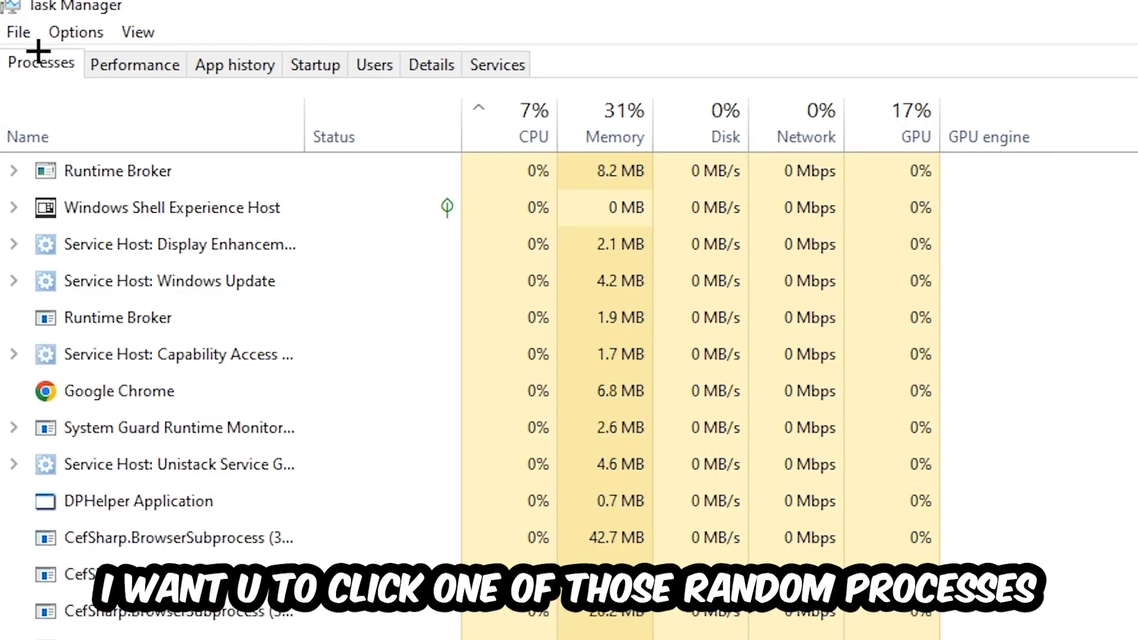
# Scan the process list, selecting DPHelper Application and acting on Console Window Host, then close Task Manager
pyautogui.click(172, 208)
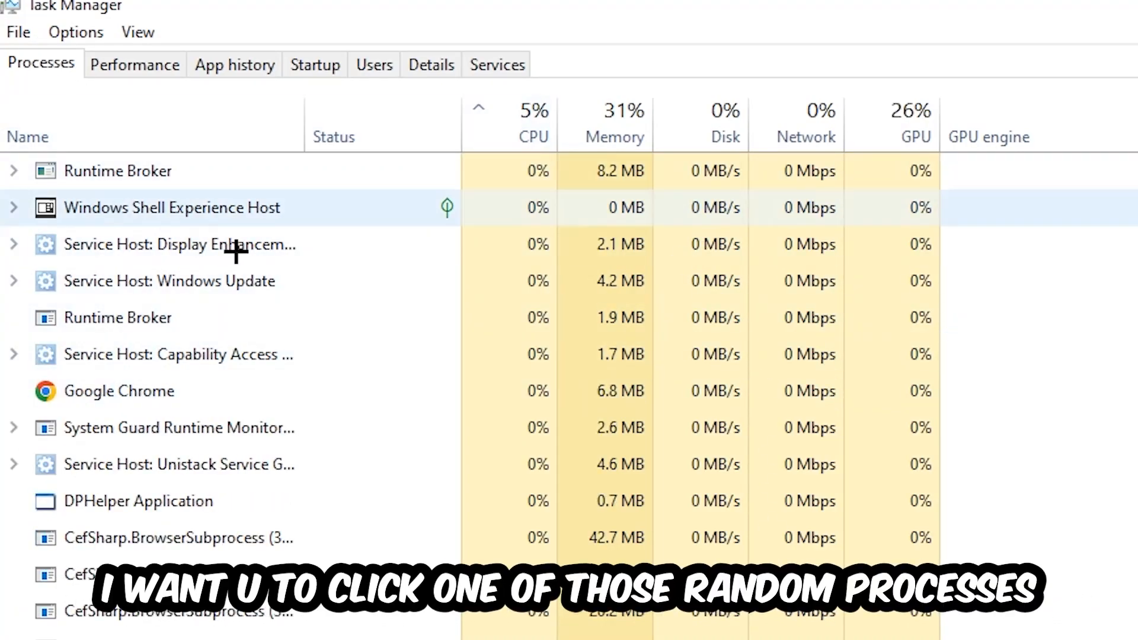
pyautogui.click(138, 501)
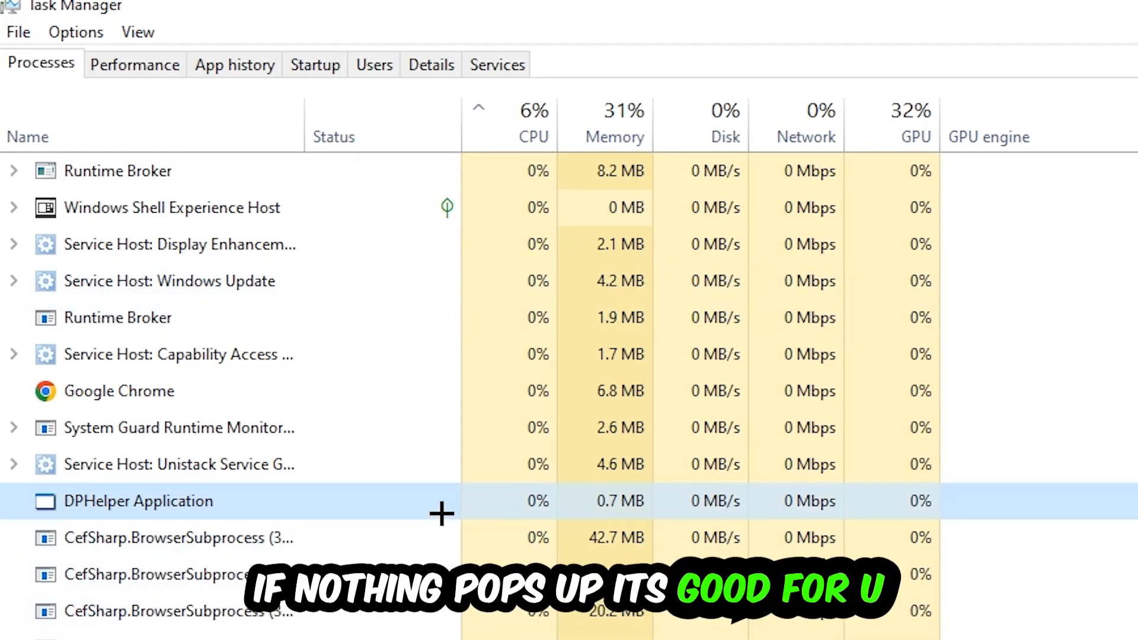
pyautogui.scroll(-3)
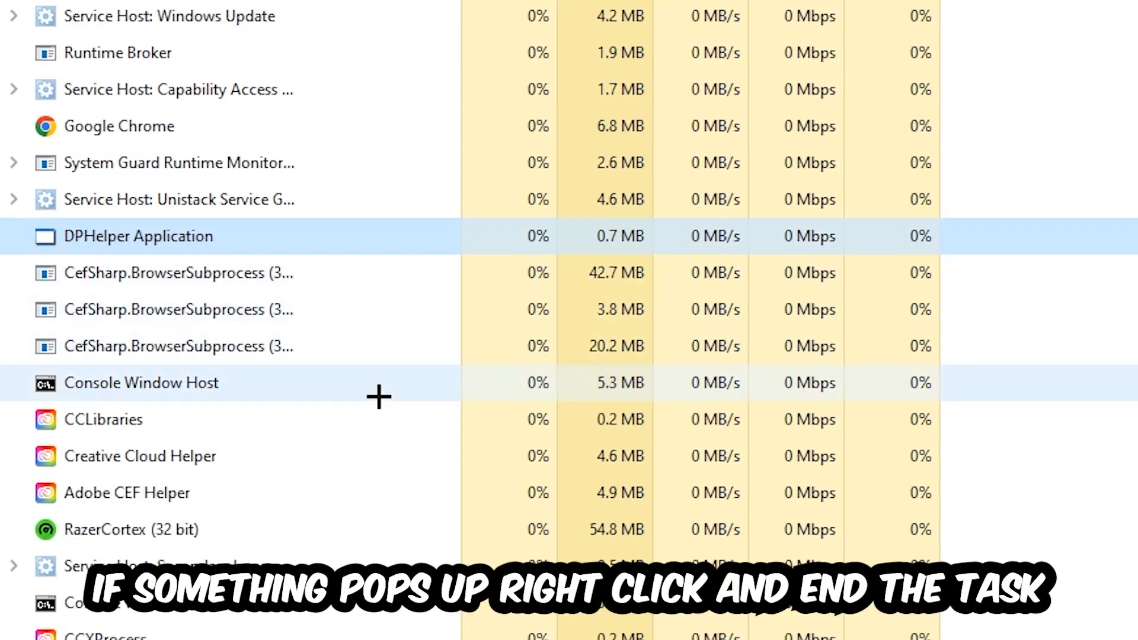
pyautogui.rightClick(141, 382)
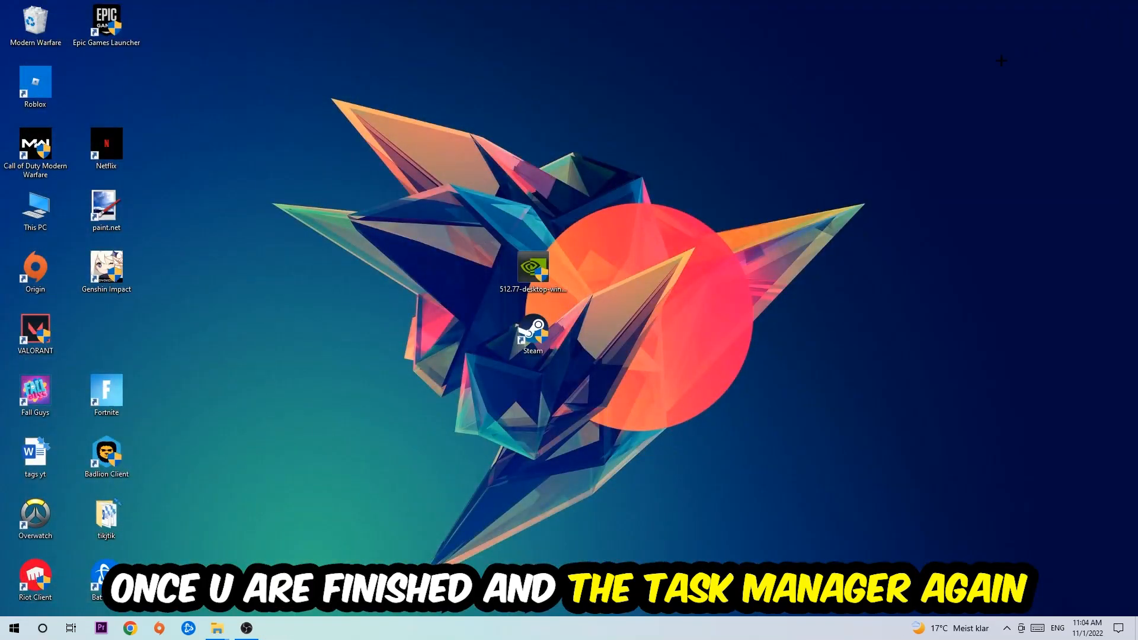
# Drag the Steam shortcut near the top of the desktop and bring up its context menu
pyautogui.click(532, 333)
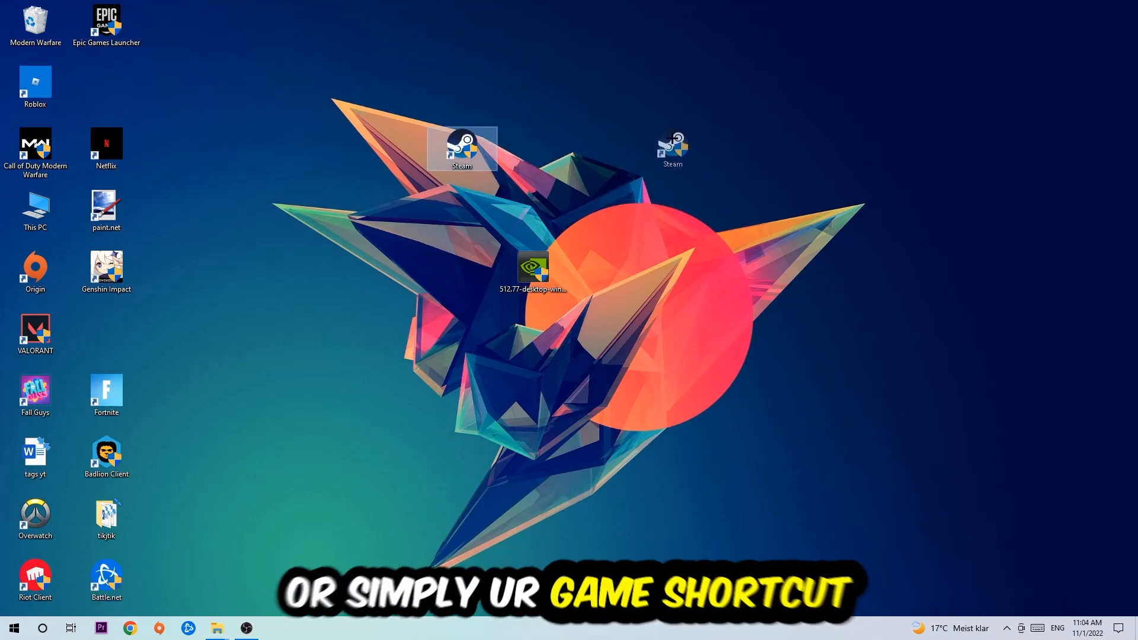
pyautogui.moveTo(462, 149); pyautogui.dragTo(391, 149)
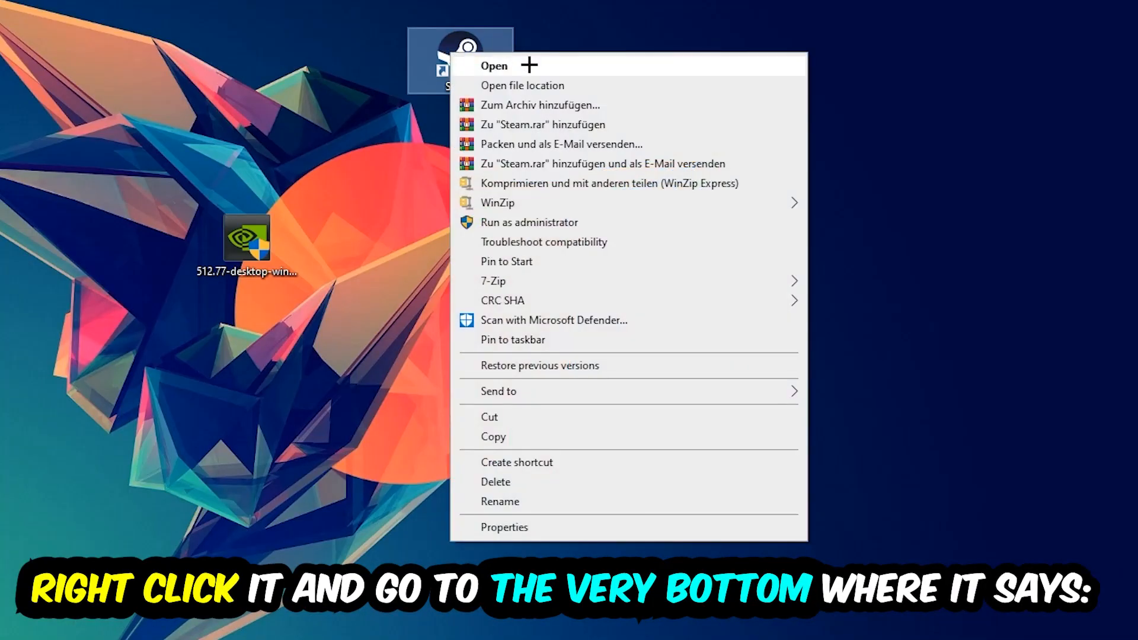
pyautogui.moveTo(546, 536)
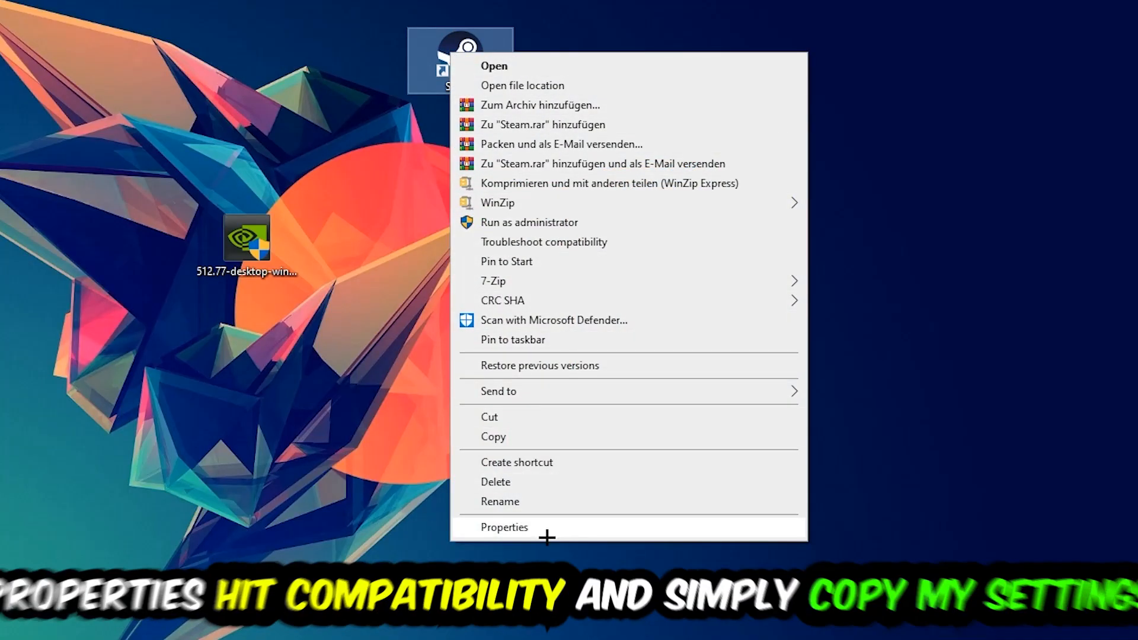
# Set the Steam shortcut's Compatibility to Windows 8 mode with Run as administrator and confirm with OK
pyautogui.click(504, 527)
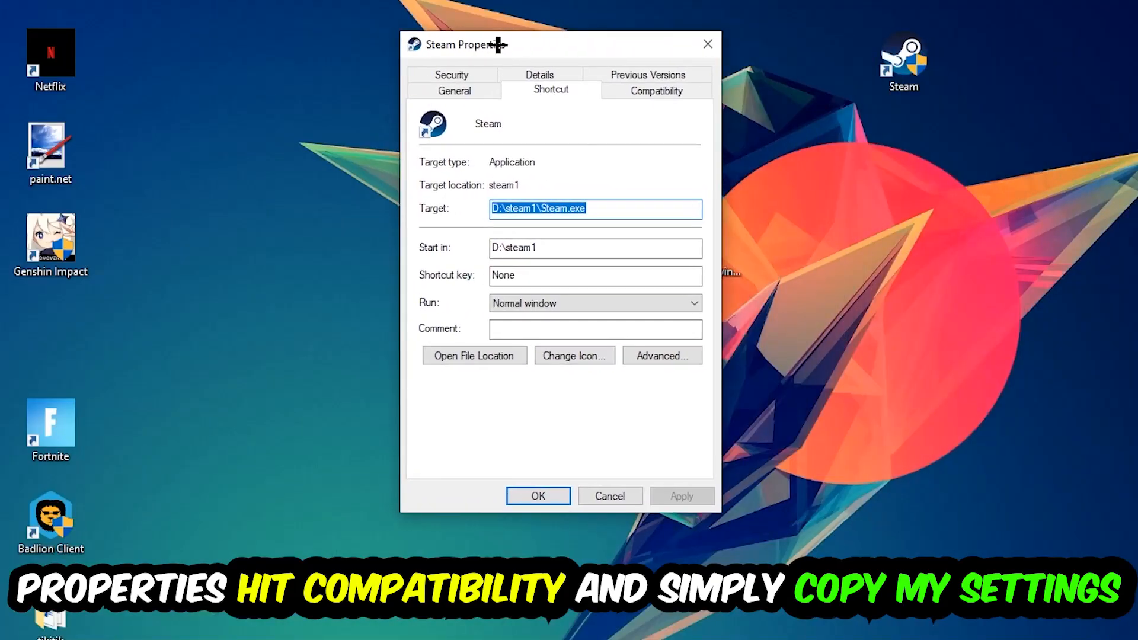
pyautogui.click(653, 90)
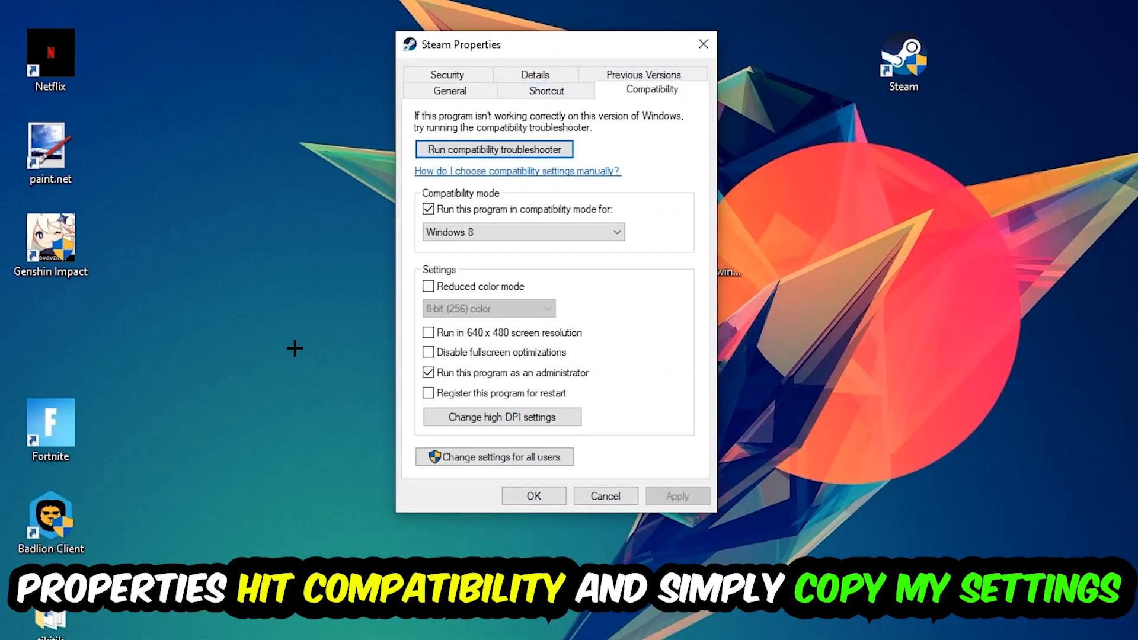
pyautogui.moveTo(386, 233)
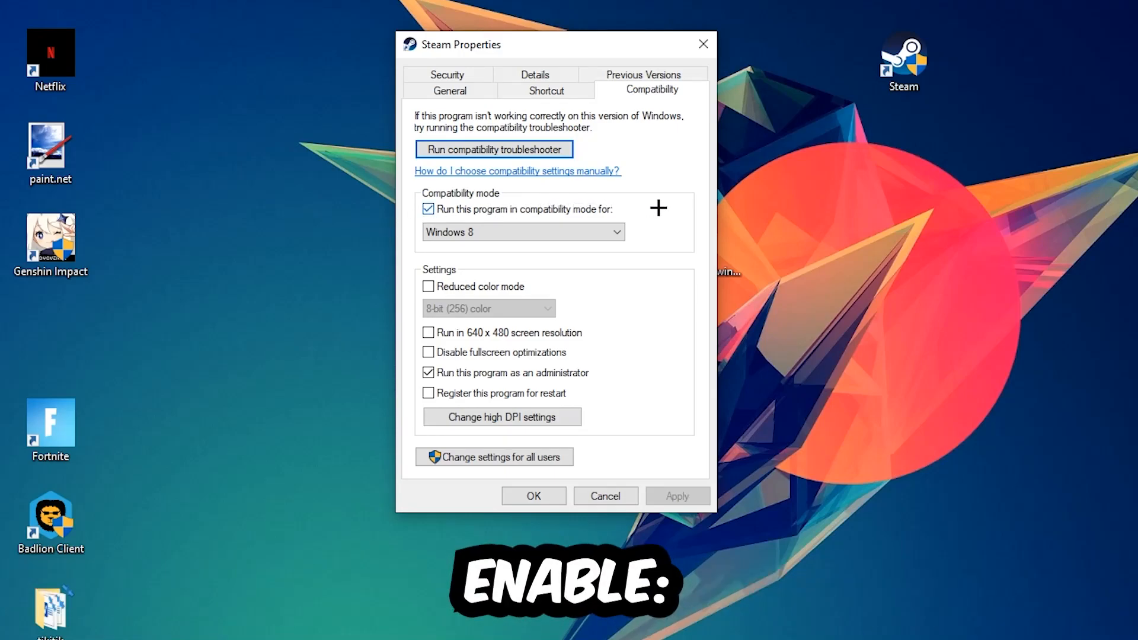
pyautogui.moveTo(511, 355)
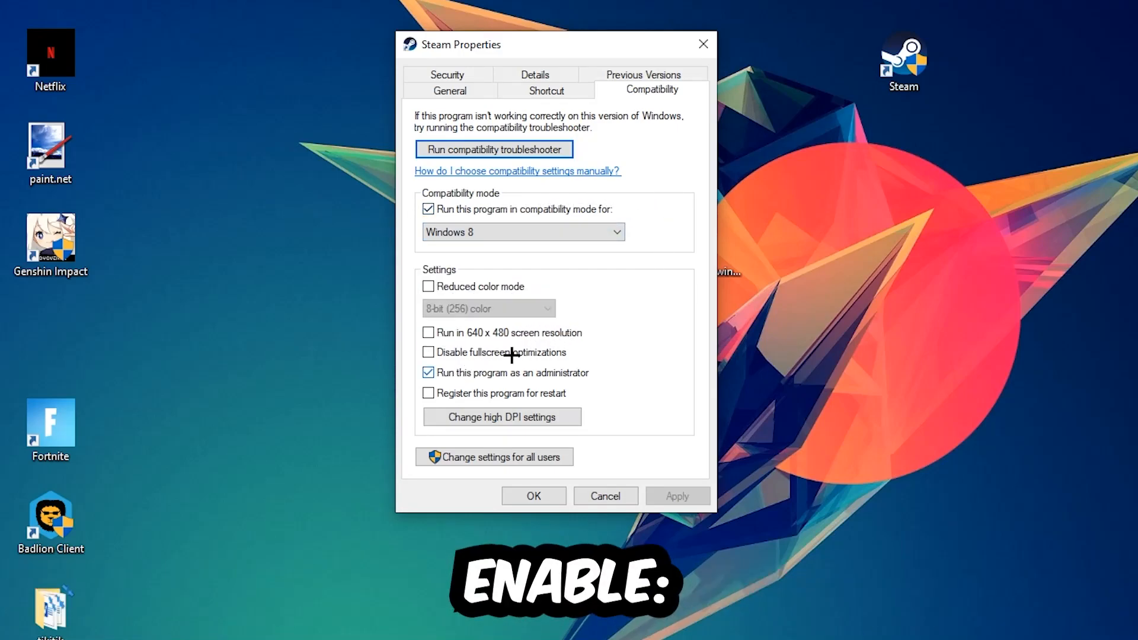
pyautogui.moveTo(490, 369)
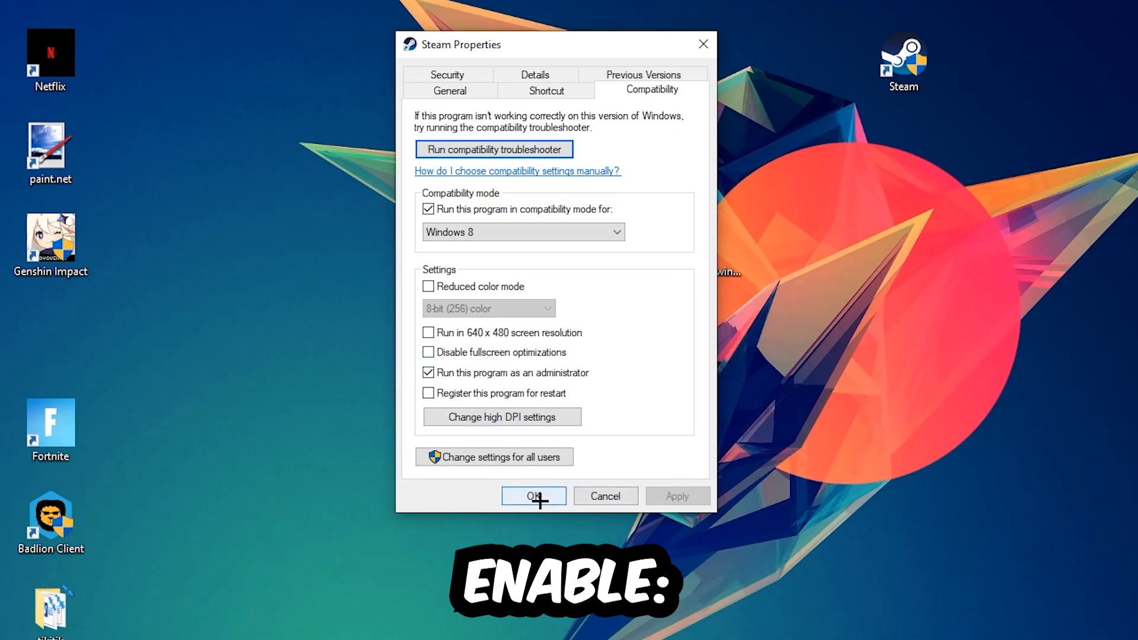
pyautogui.click(534, 496)
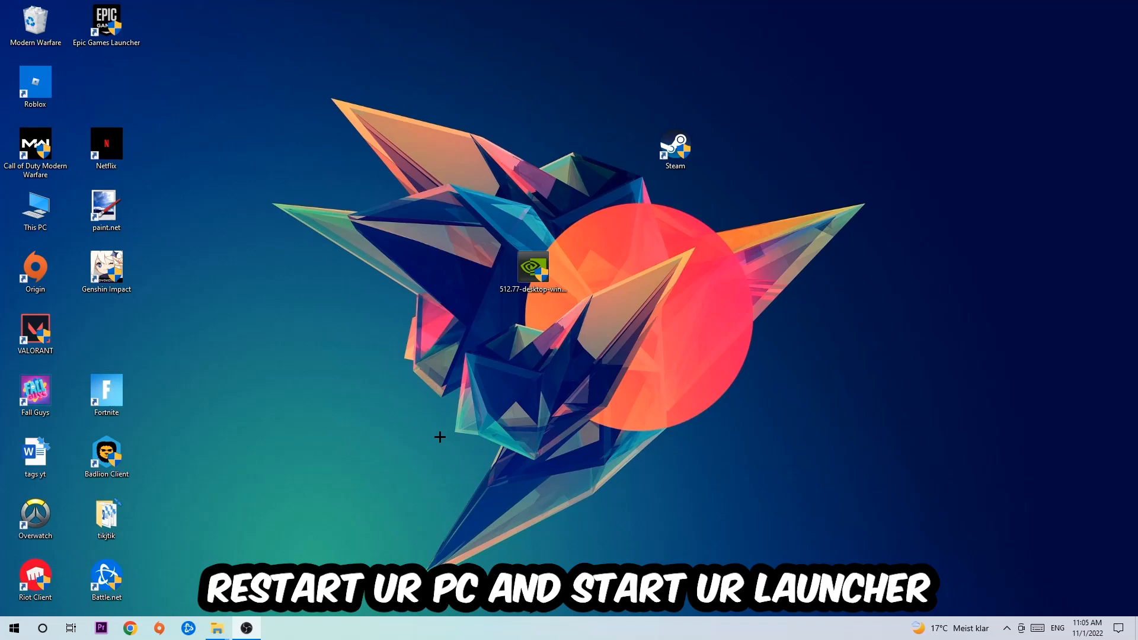